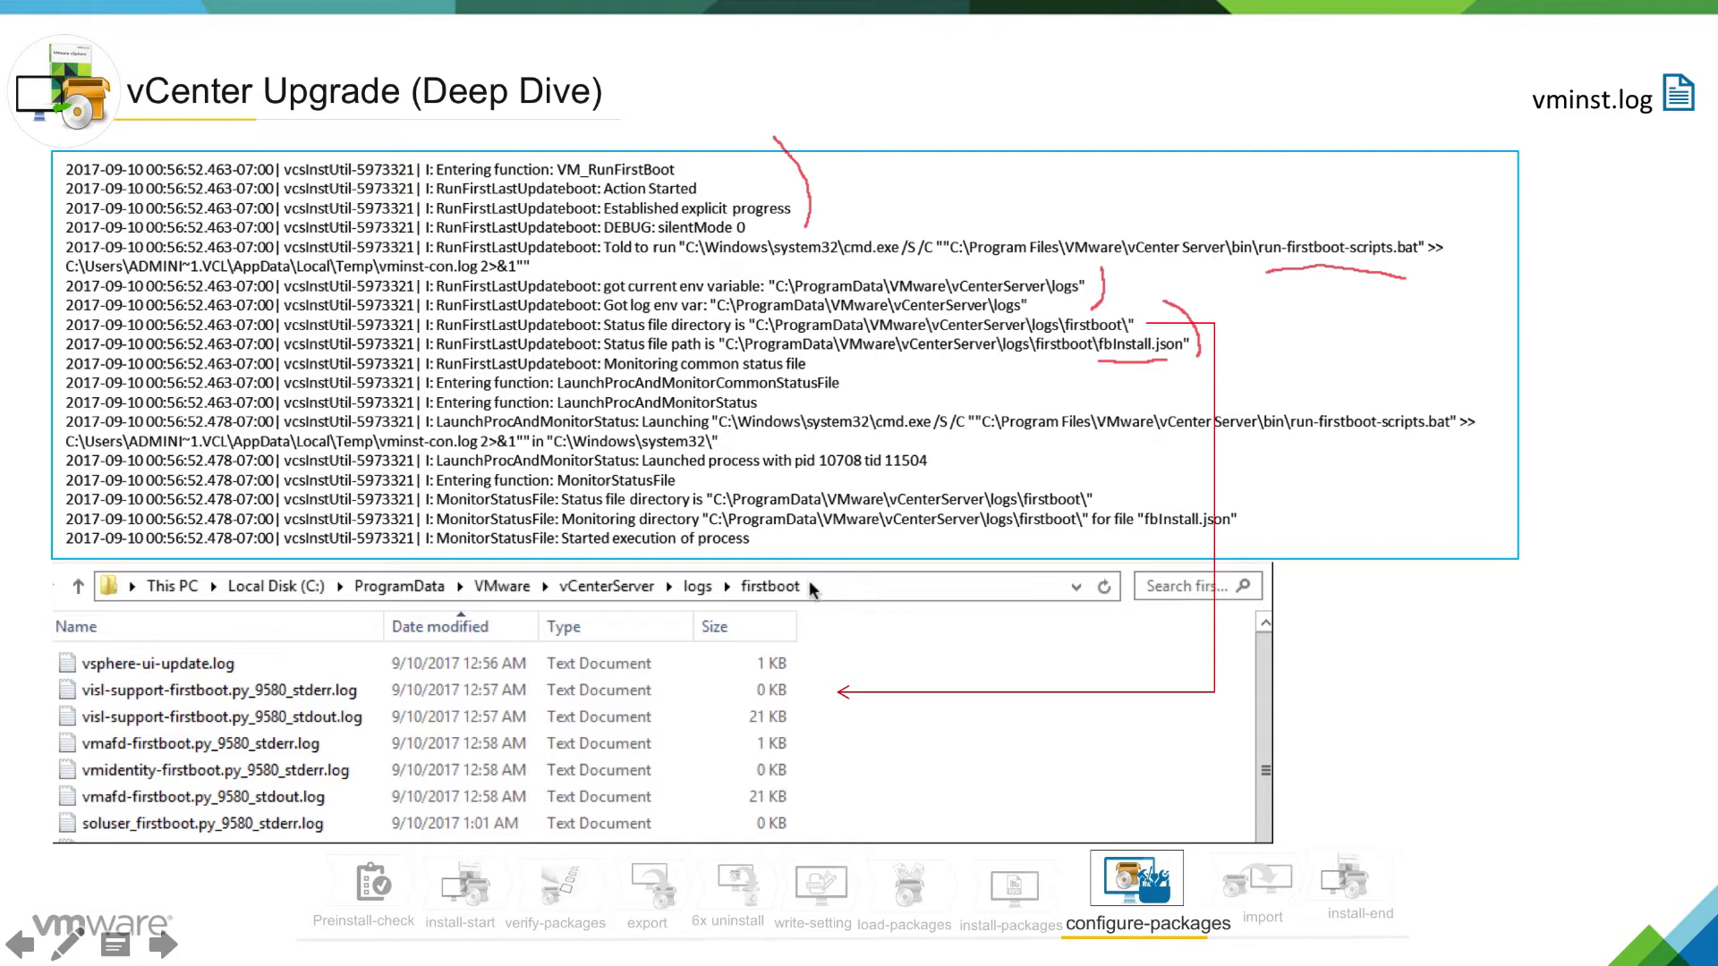
mouse_move(816, 587)
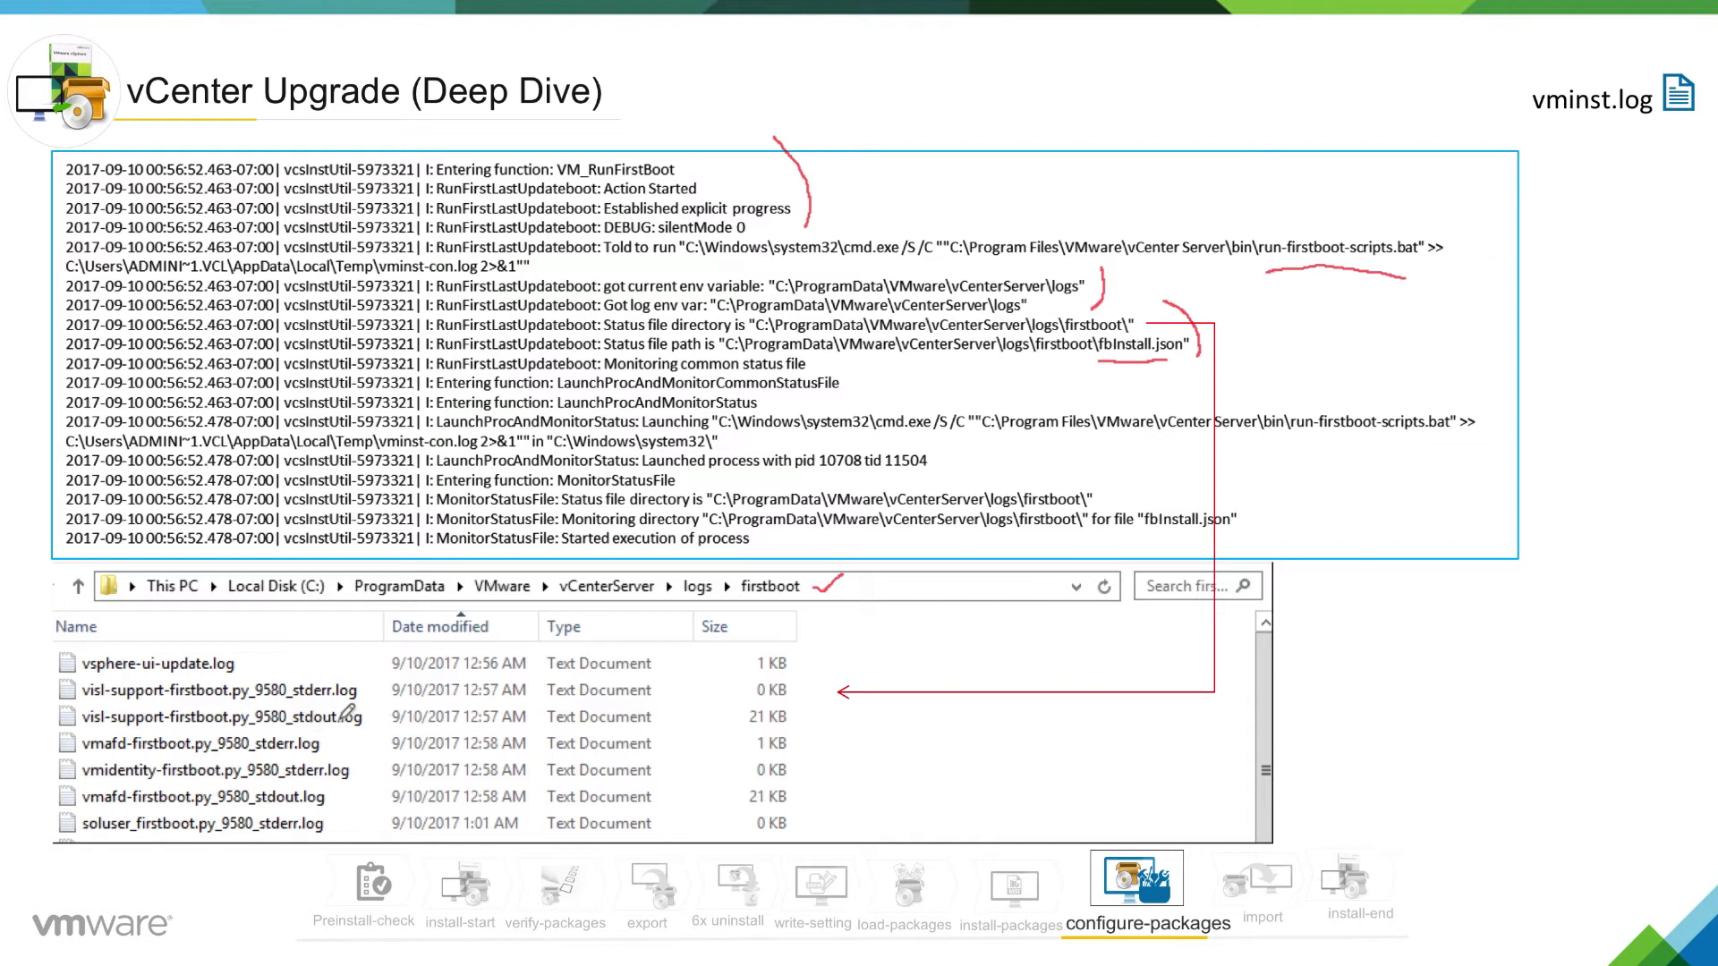
mouse_move(369, 796)
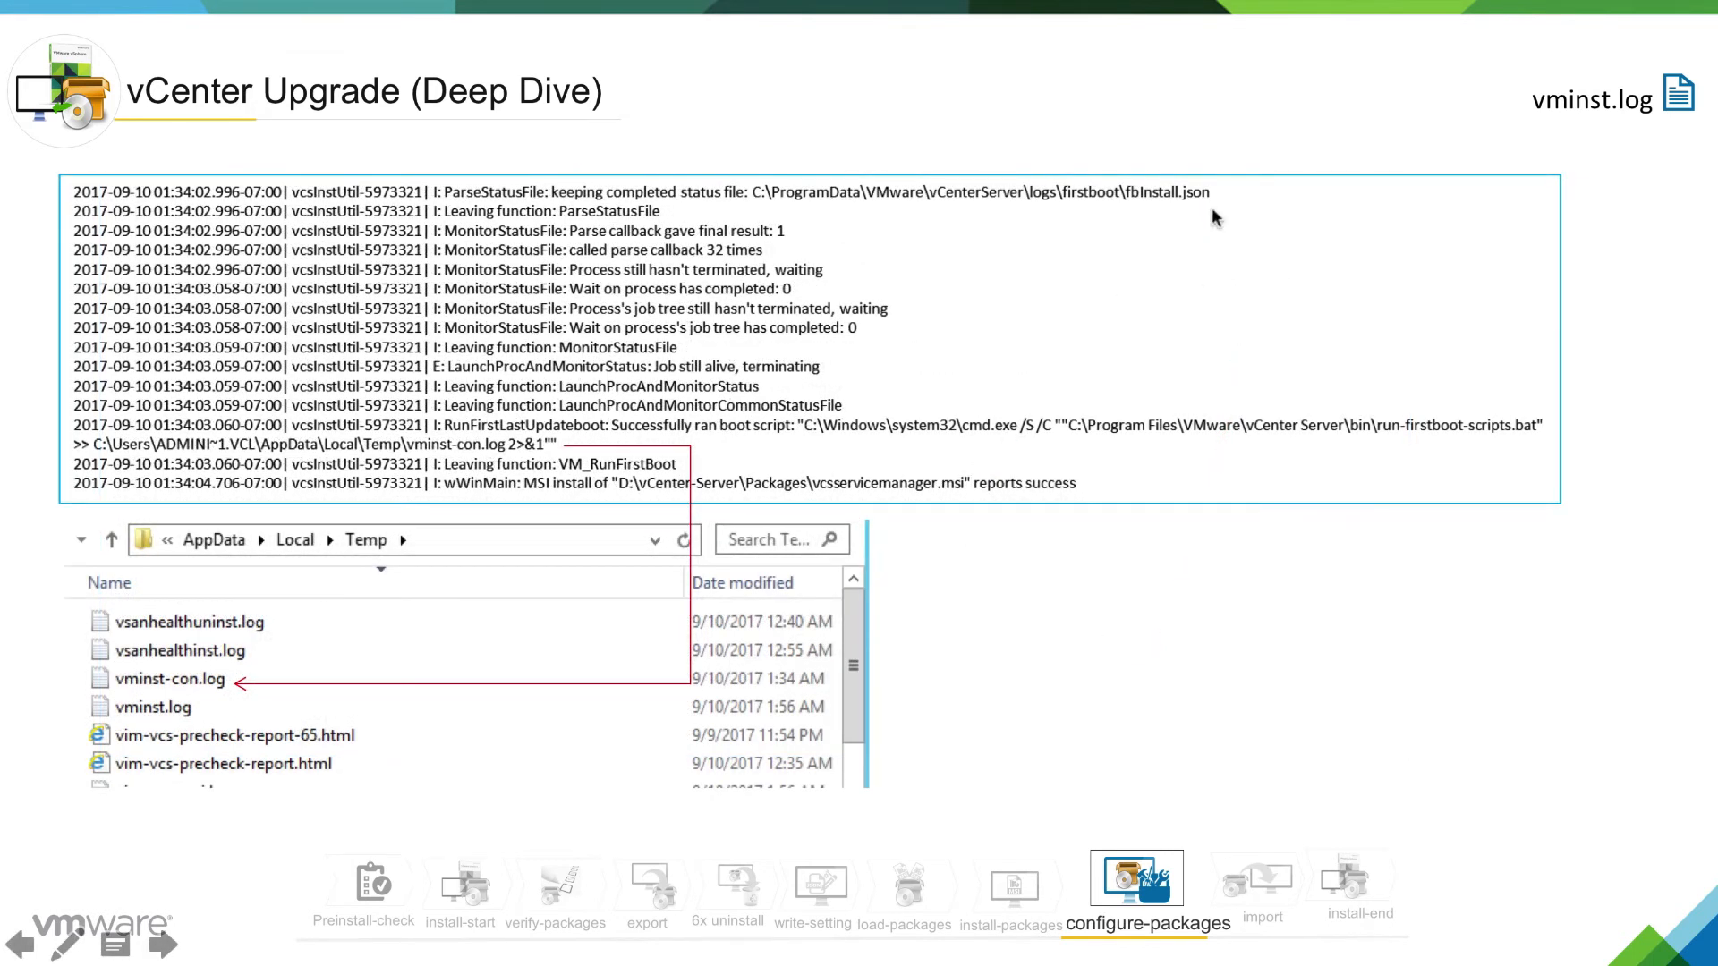
mouse_move(1219, 227)
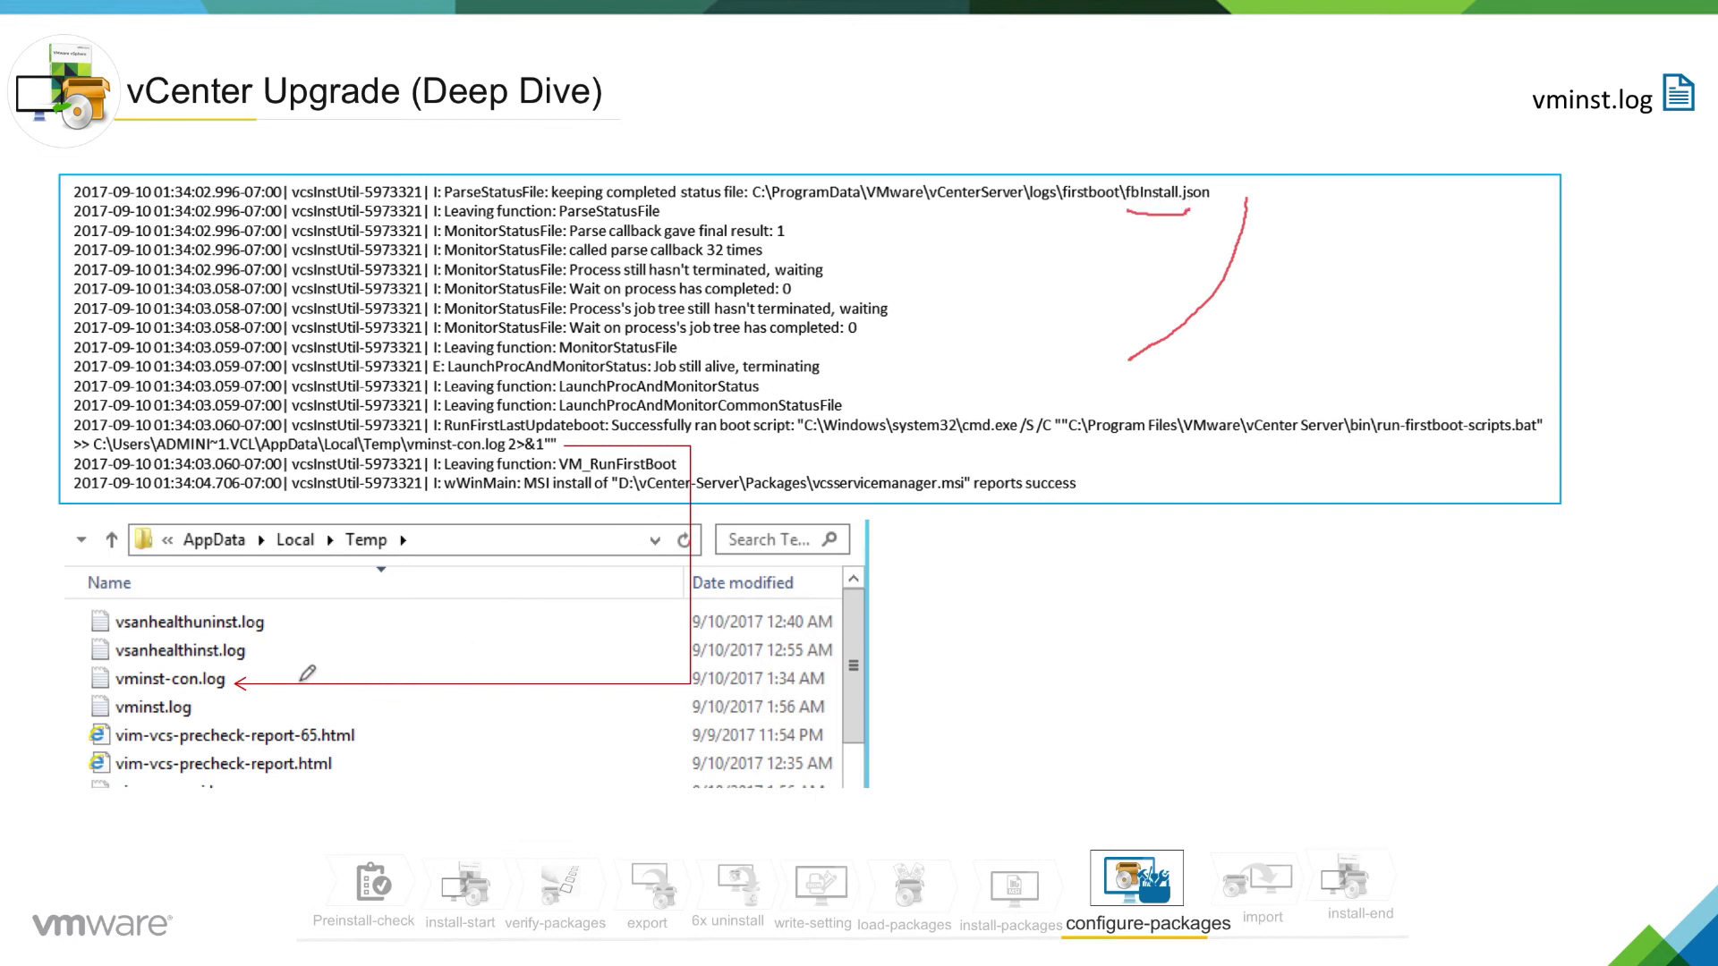
mouse_move(351, 639)
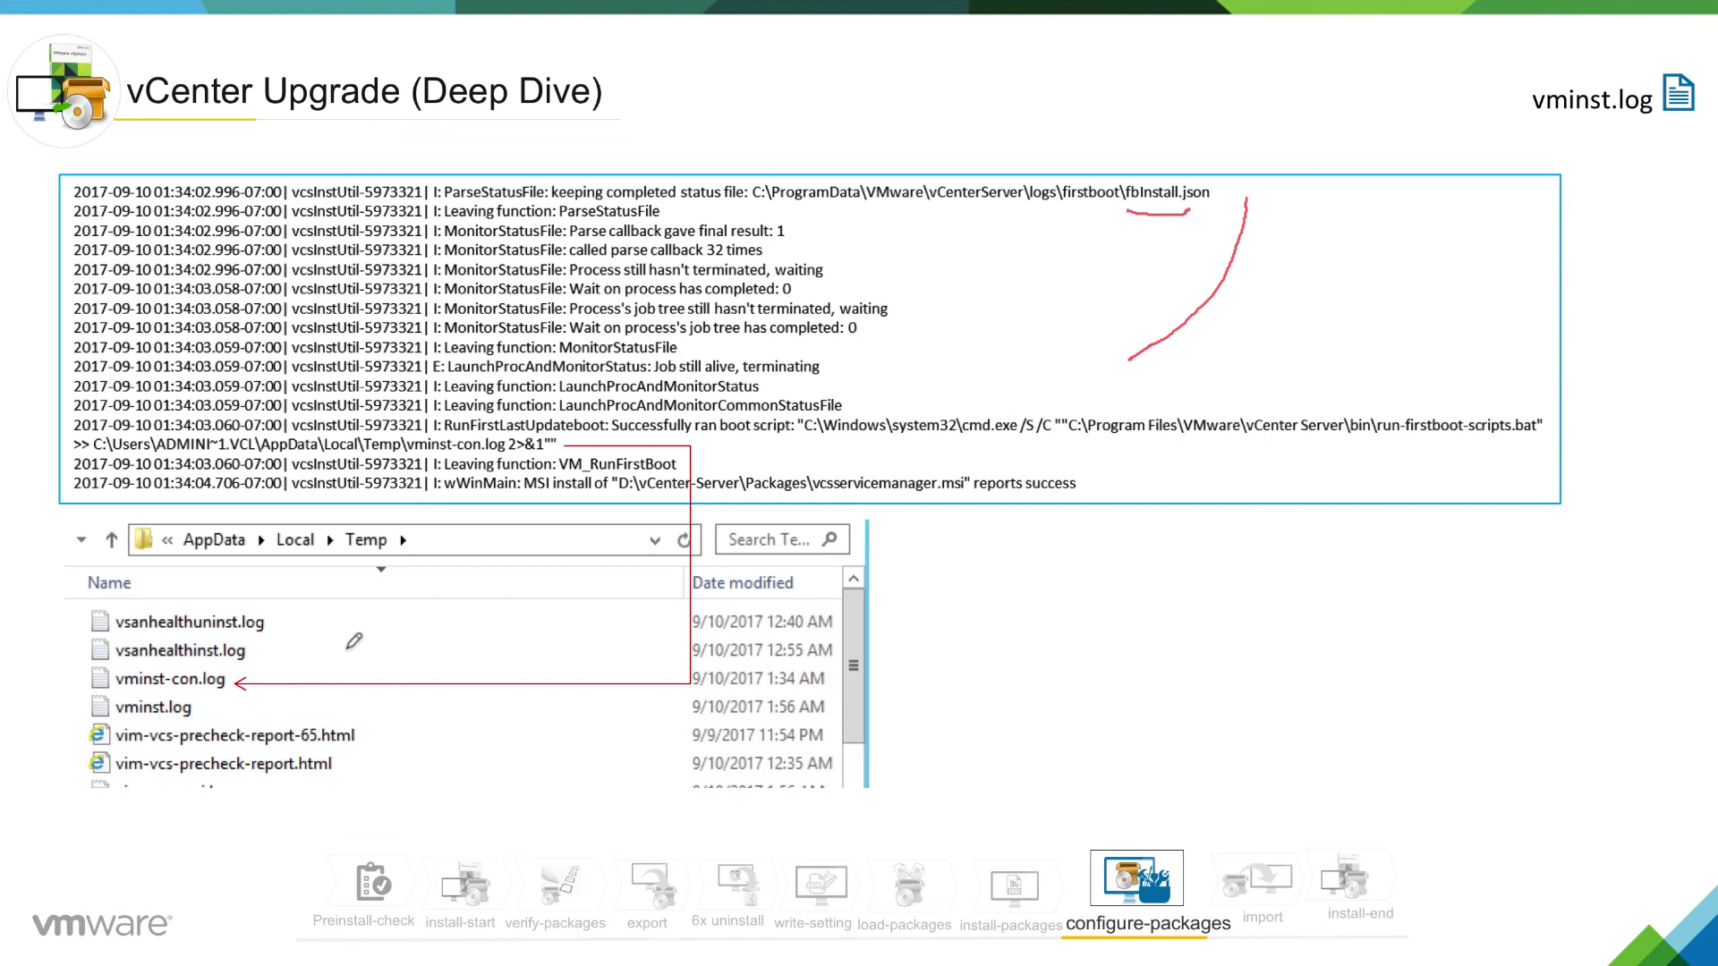
mouse_move(387, 611)
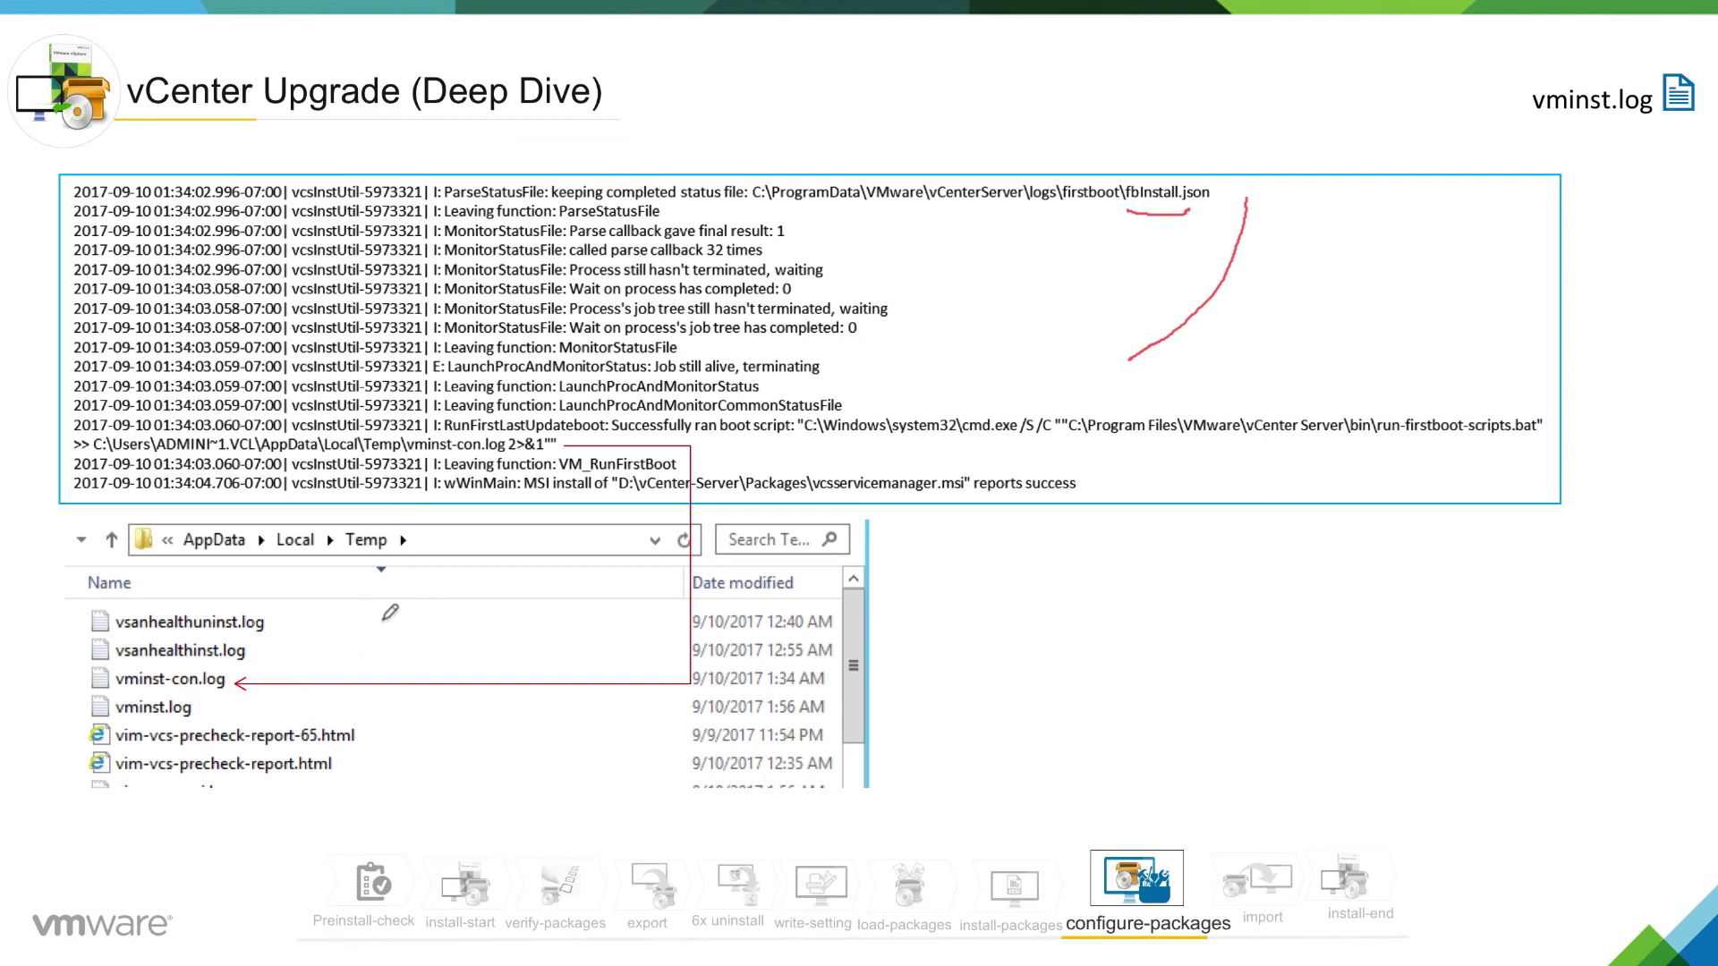